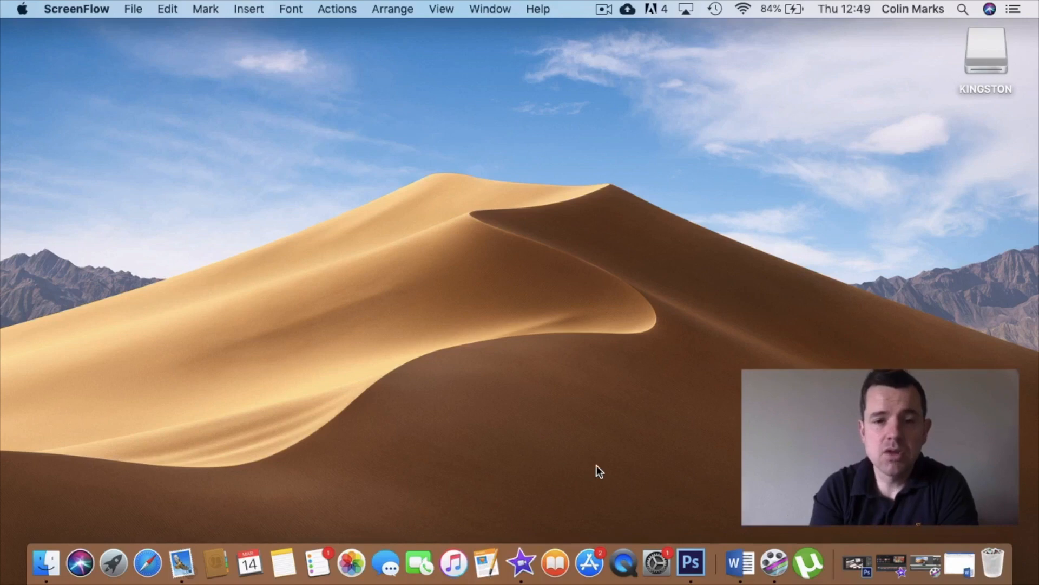
pyautogui.moveTo(19, 12)
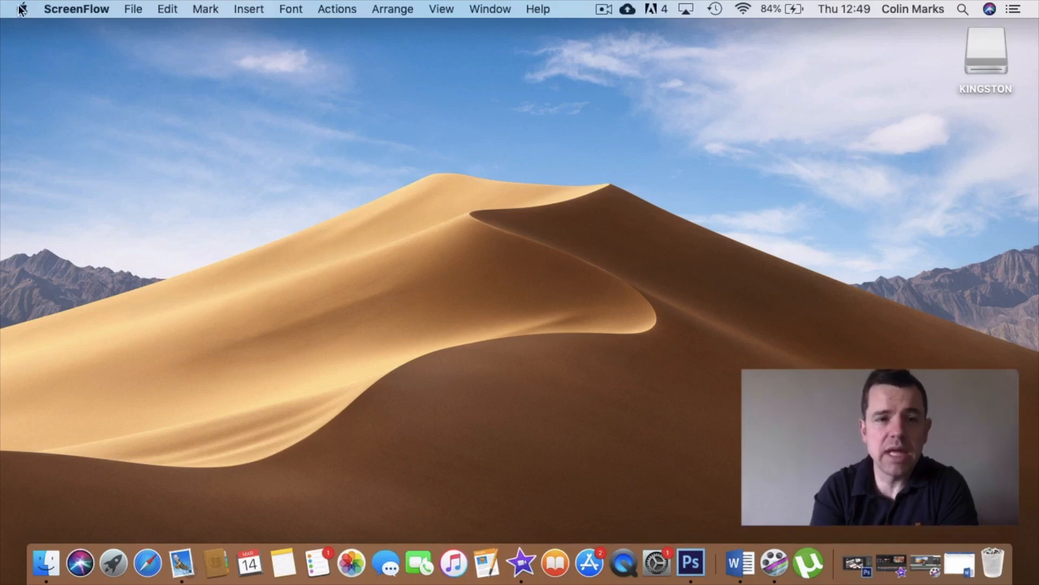
# Launch System Preferences from the Apple menu
pyautogui.click(21, 9)
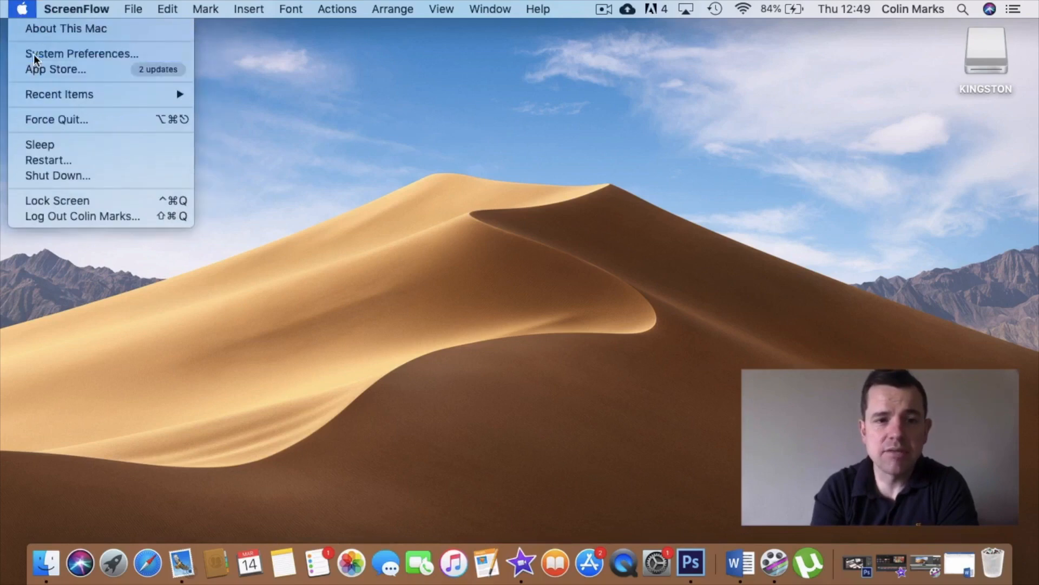
pyautogui.click(81, 54)
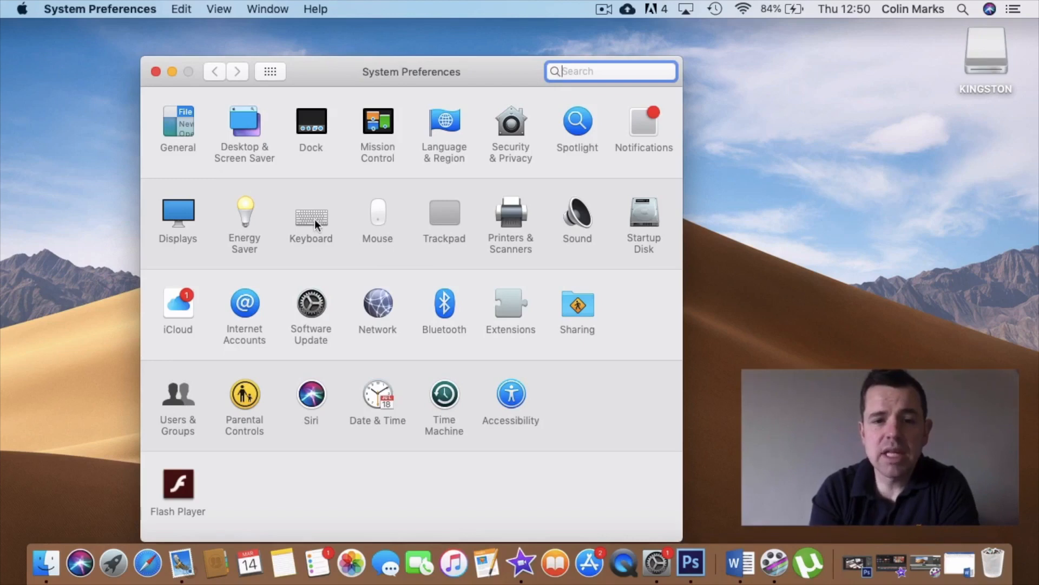
# Show the Keyboard pane's Dictation settings, currently switched off
pyautogui.click(311, 213)
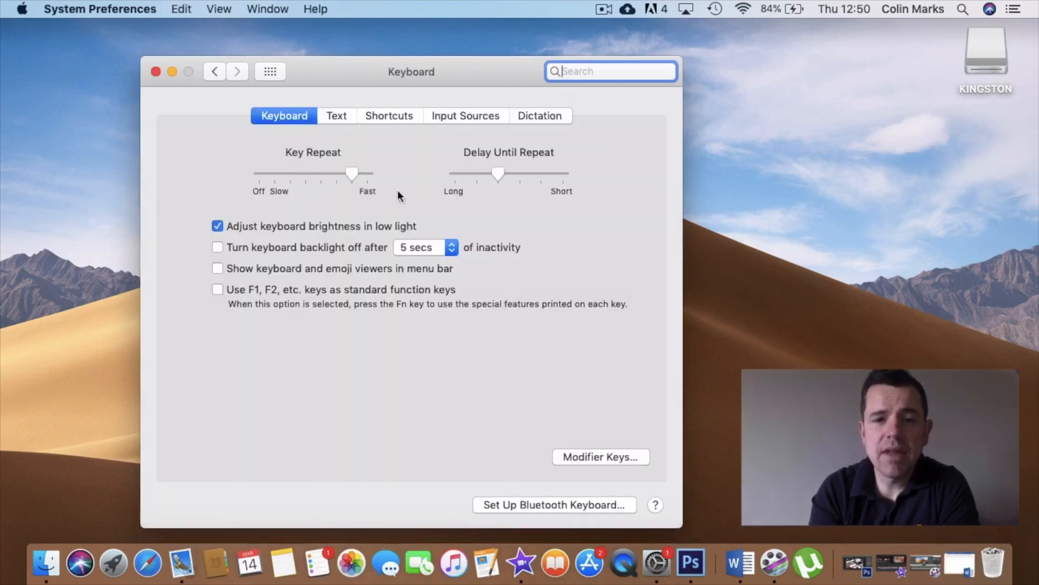
pyautogui.moveTo(544, 126)
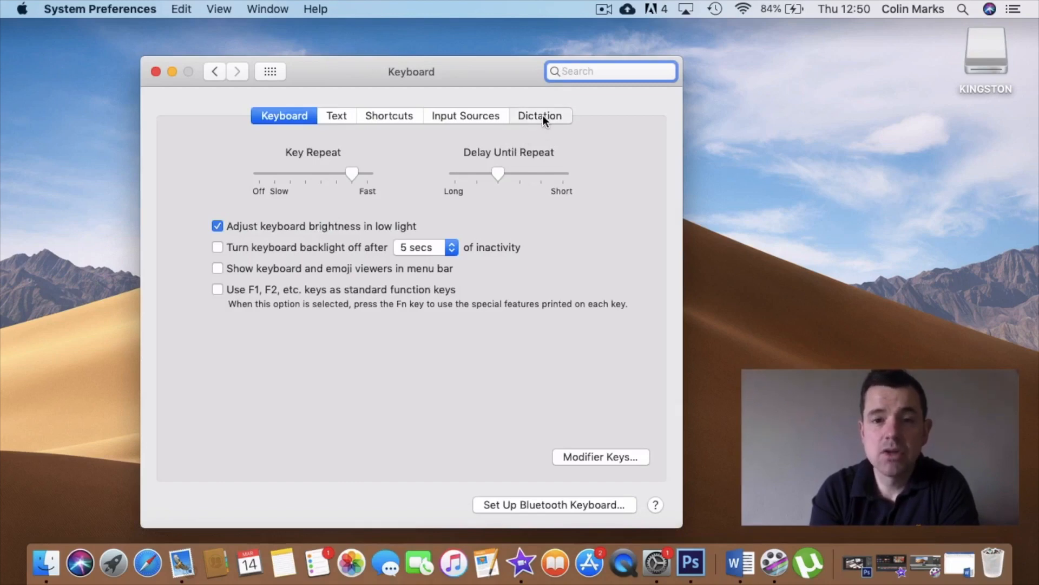
pyautogui.click(539, 116)
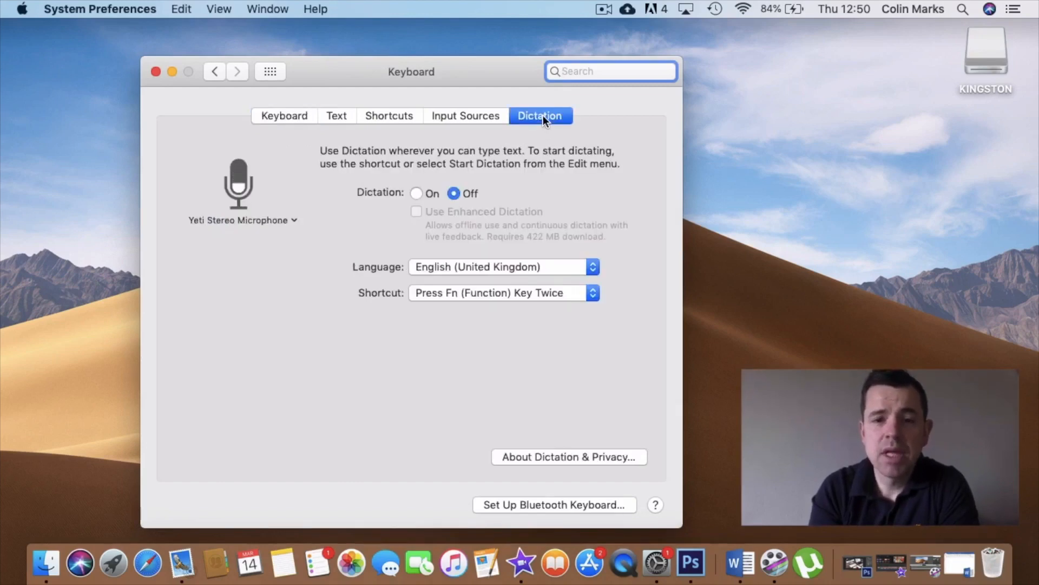
pyautogui.click(610, 72)
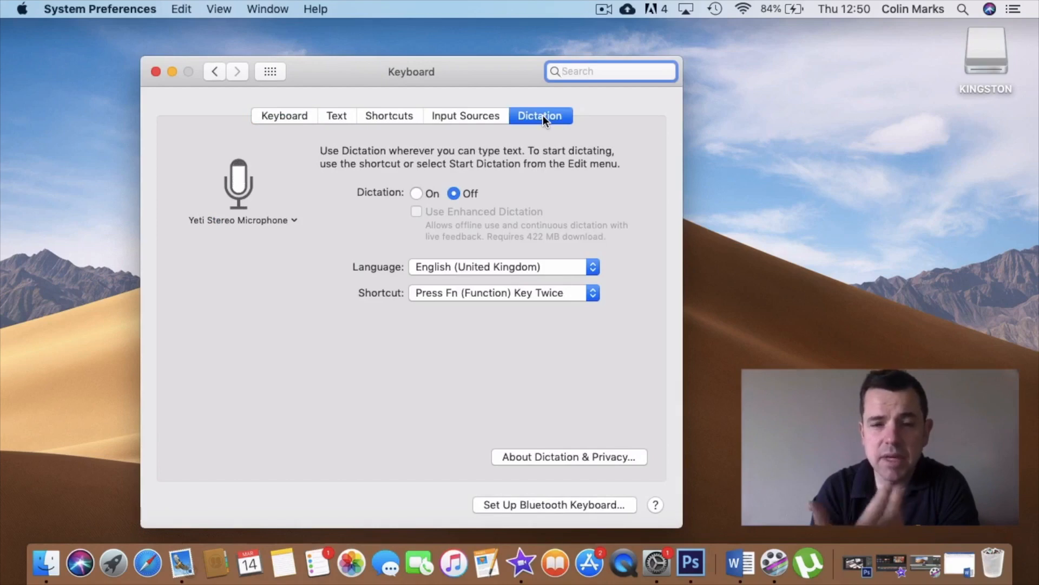
pyautogui.click(610, 72)
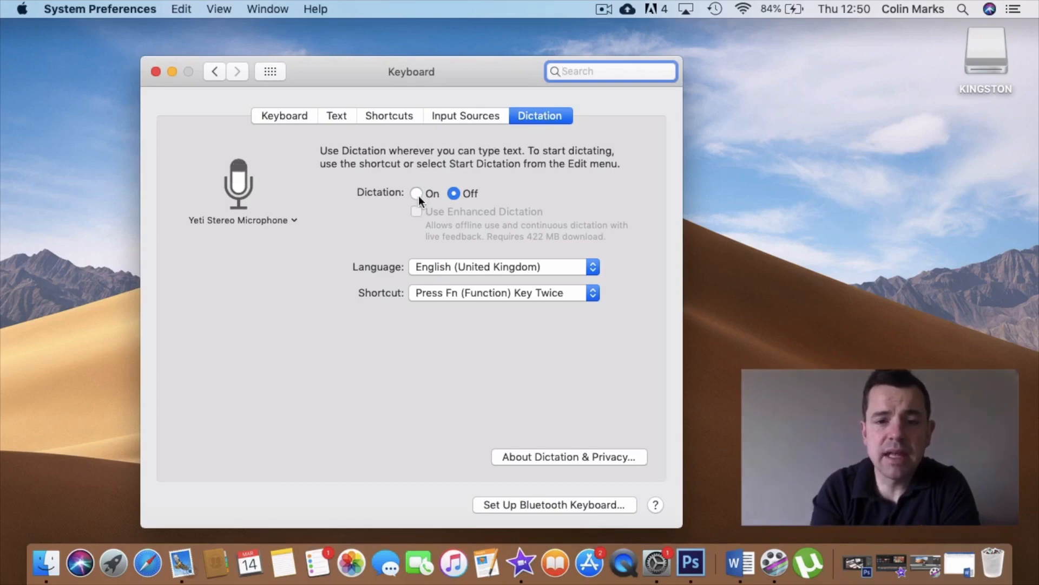
# Switch Dictation to On, confirm the alert, and enable Use Enhanced Dictation
pyautogui.click(417, 193)
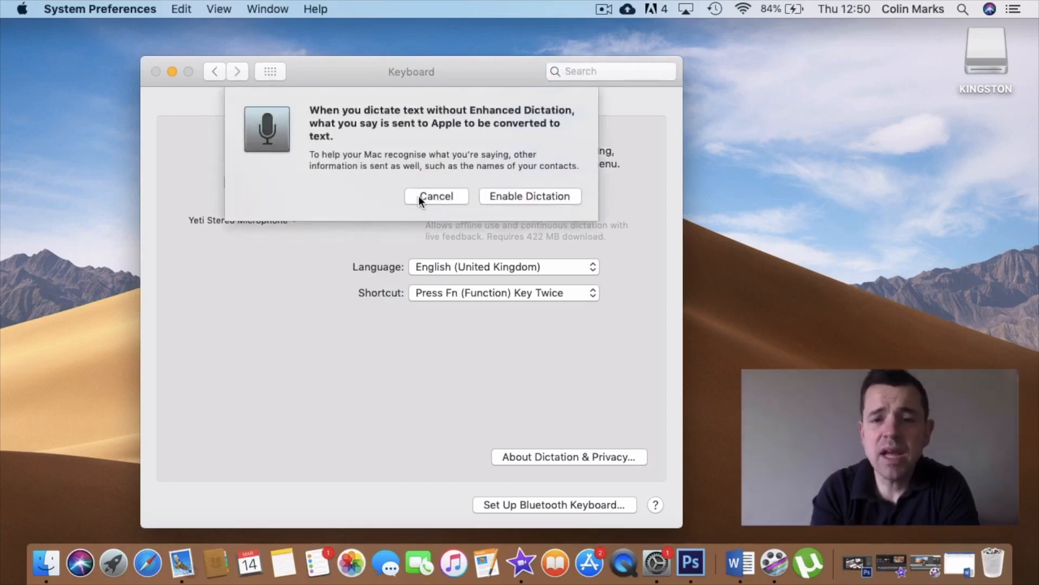
pyautogui.moveTo(521, 199)
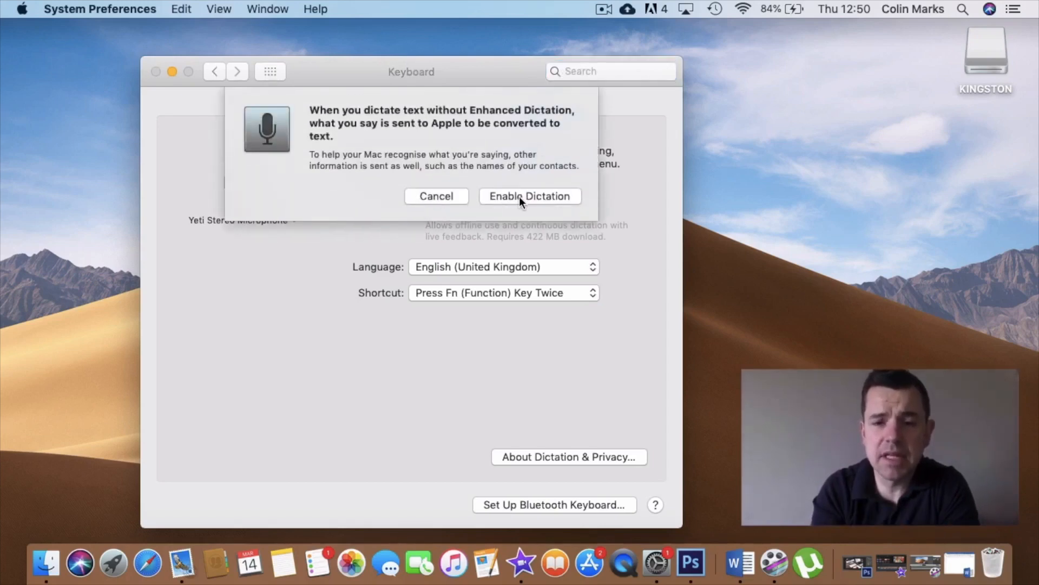
pyautogui.click(529, 196)
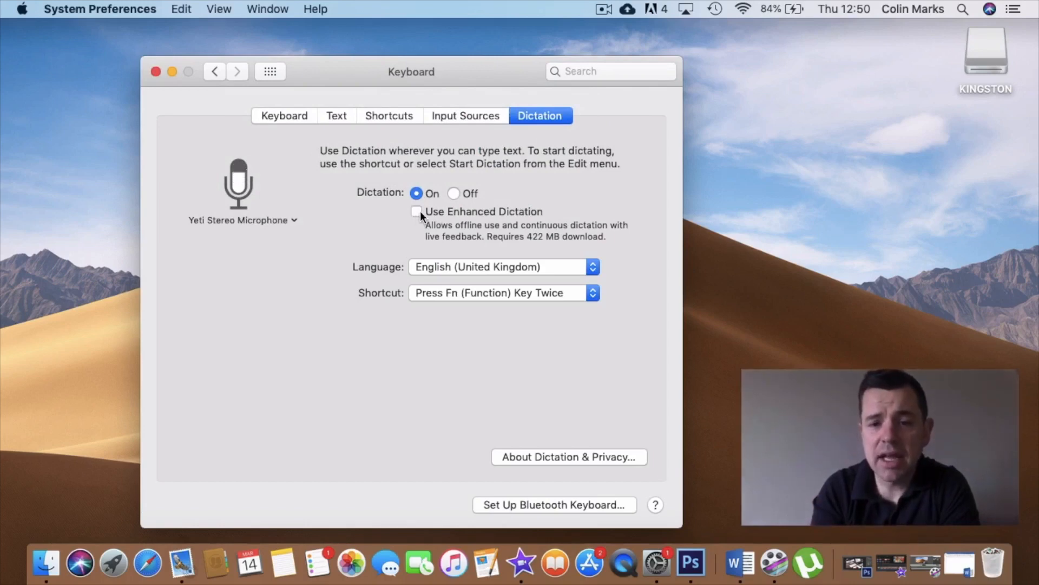
pyautogui.click(417, 212)
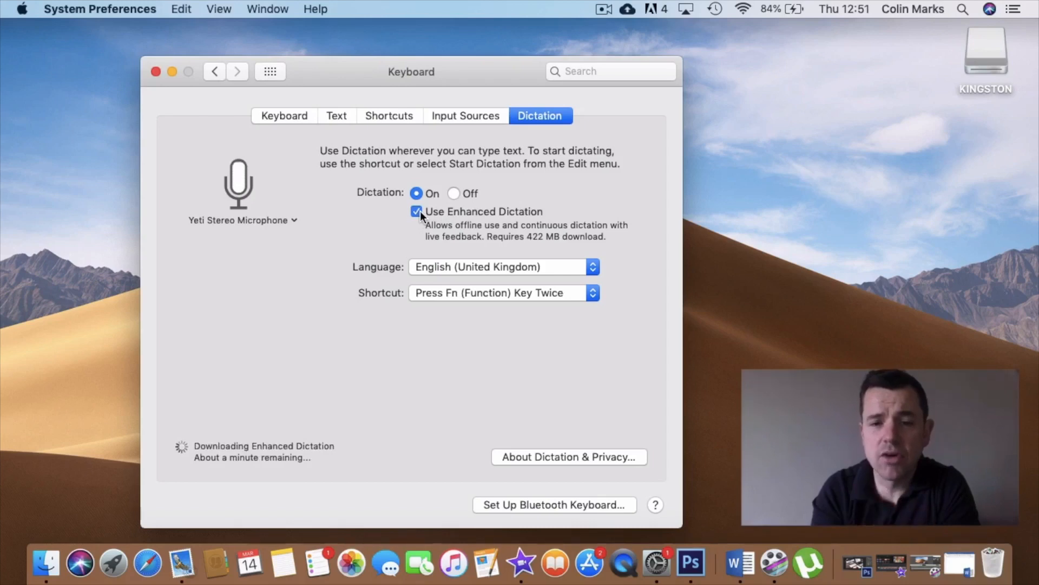
pyautogui.moveTo(259, 435)
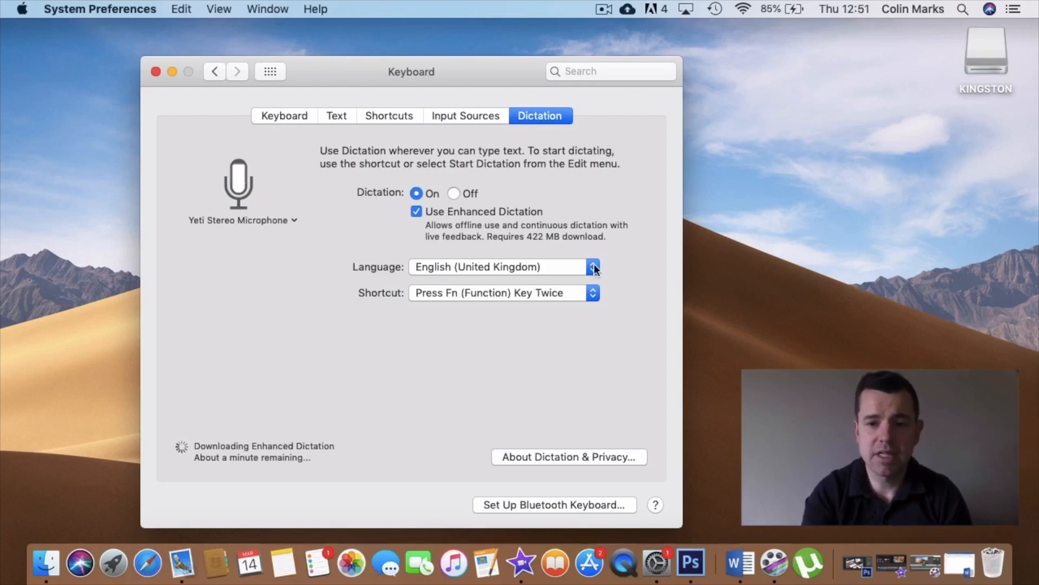
# Bring up the Add Language list from the dictation Language pop-up
pyautogui.click(593, 266)
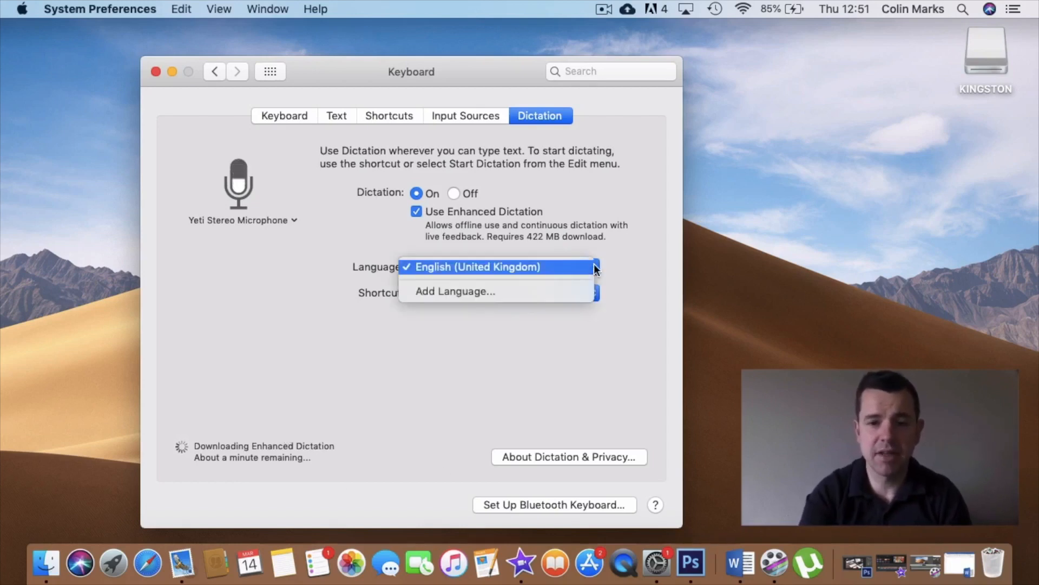
pyautogui.click(477, 266)
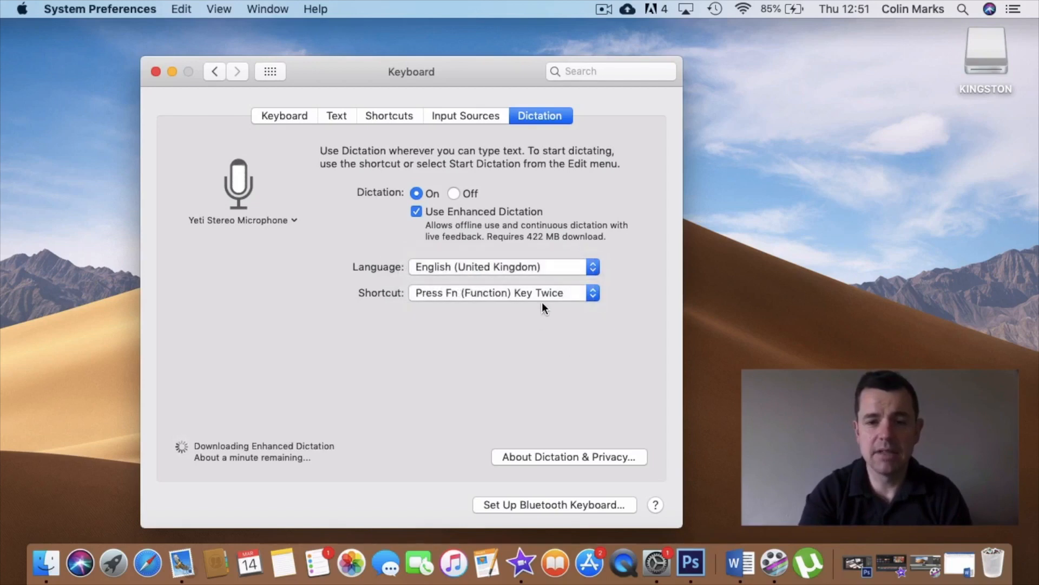
pyautogui.click(502, 267)
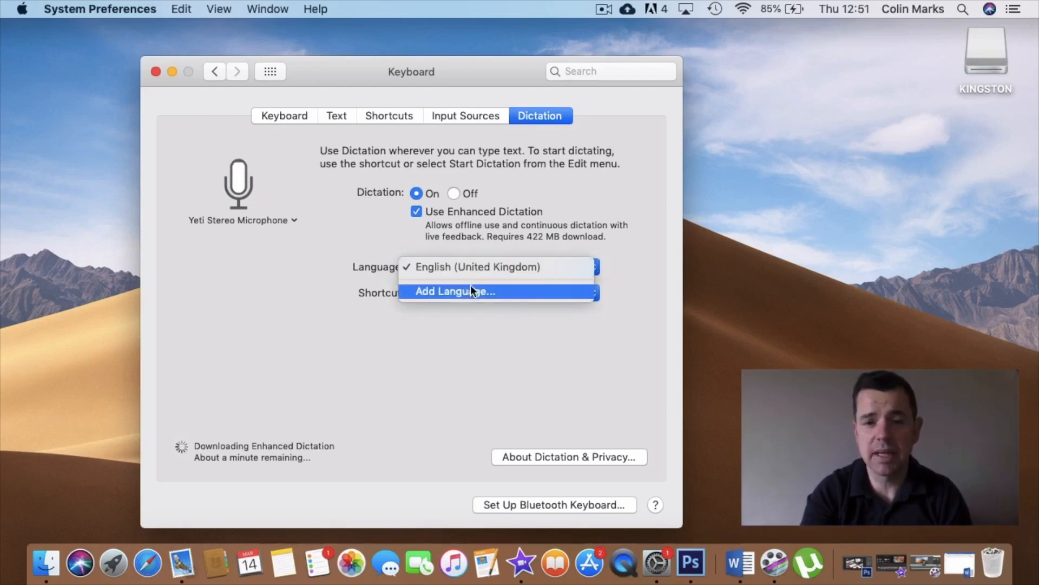
pyautogui.click(455, 291)
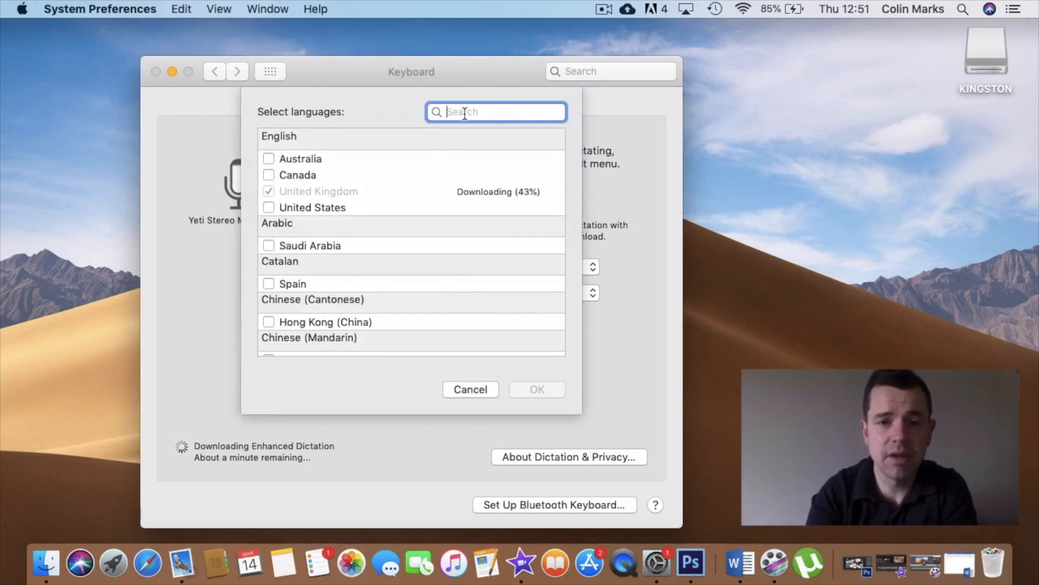
# Search the languages for 'ire', clear the search, and finish leaving English (United Kingdom)
pyautogui.write('ire')
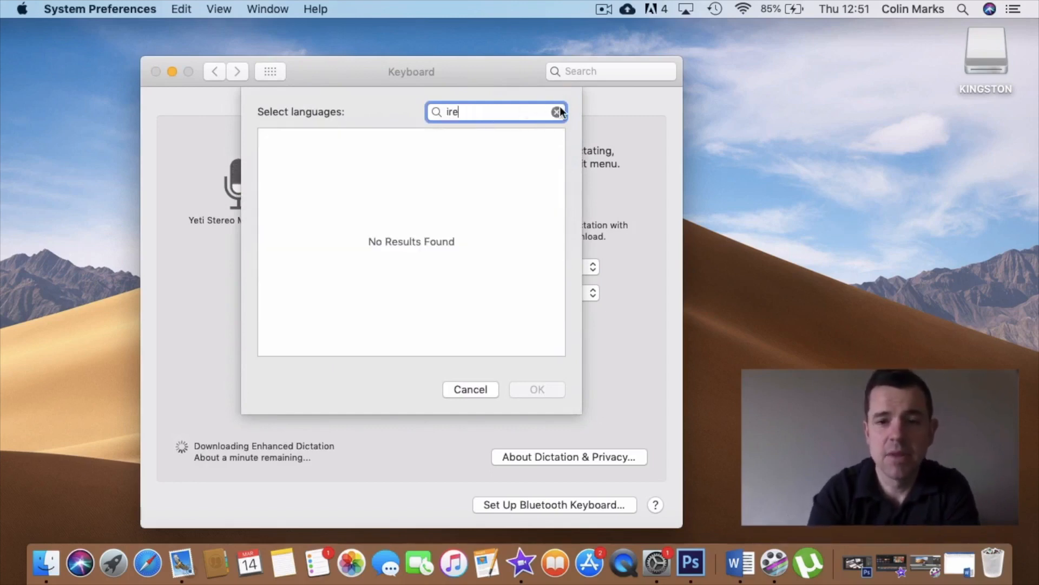
pyautogui.click(557, 112)
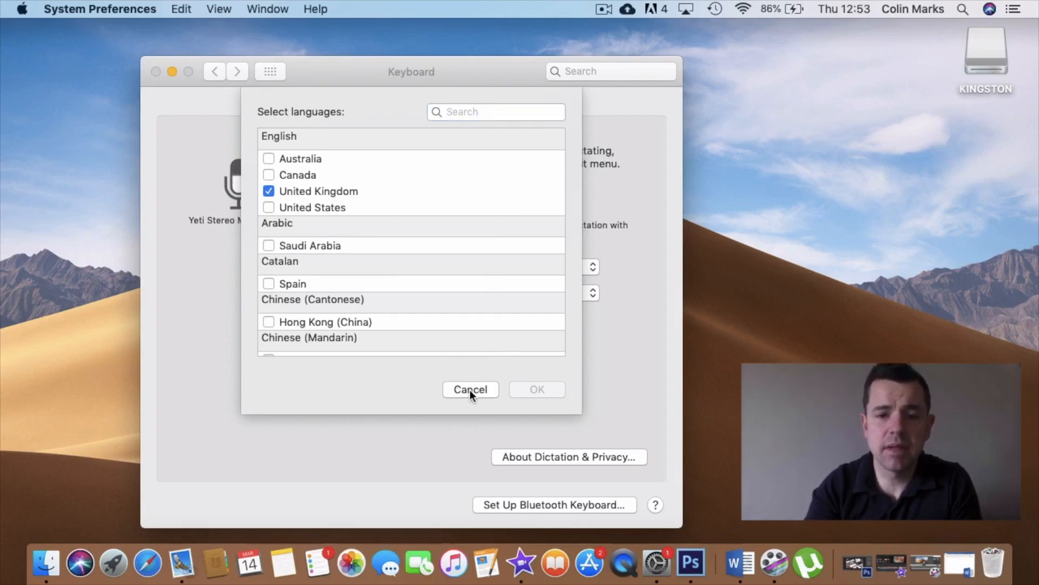
pyautogui.click(470, 389)
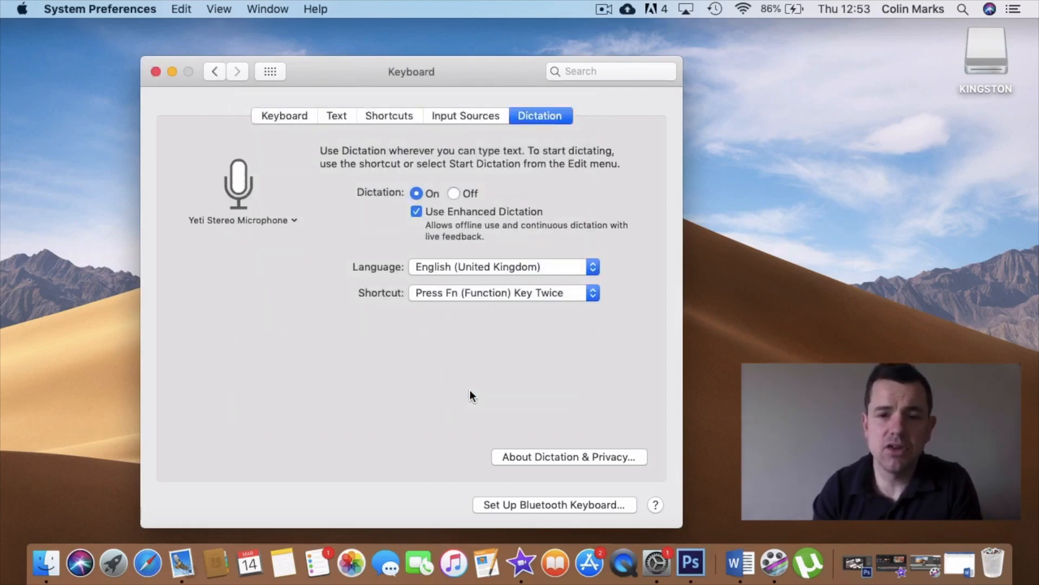
pyautogui.moveTo(457, 241)
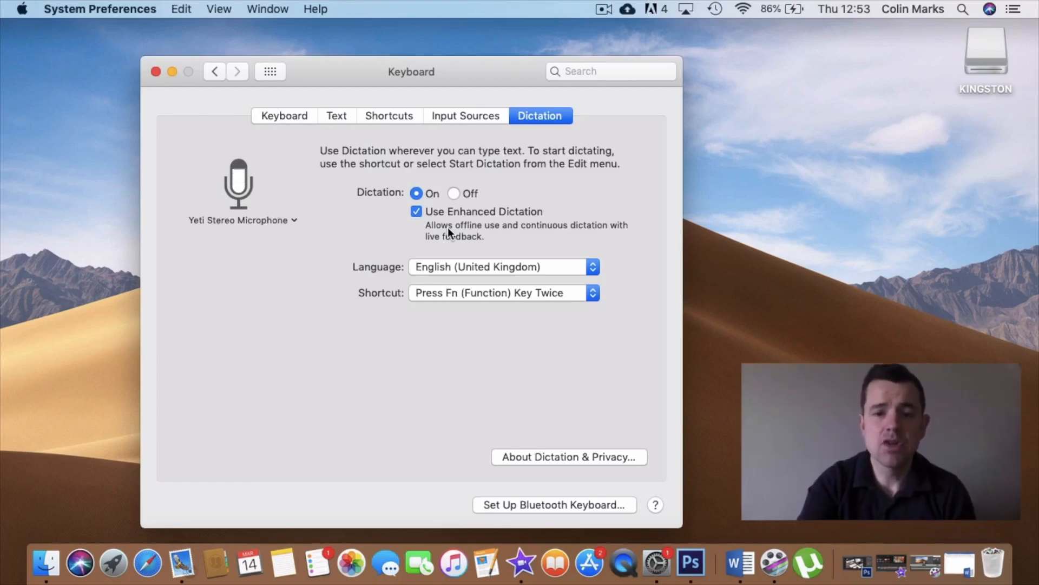
pyautogui.moveTo(373, 302)
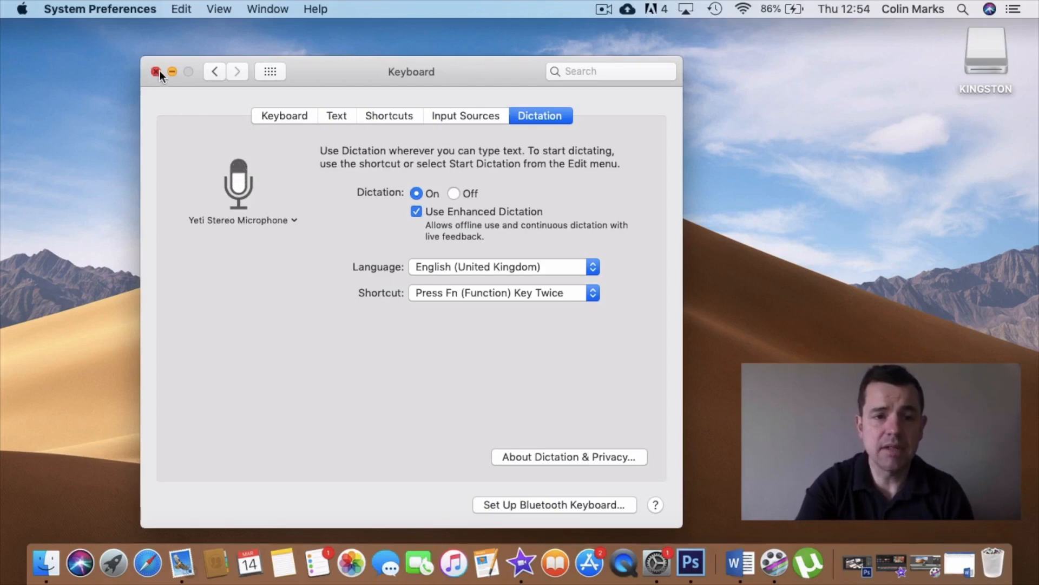
# Close the Keyboard preferences window to return to the desktop
pyautogui.click(157, 71)
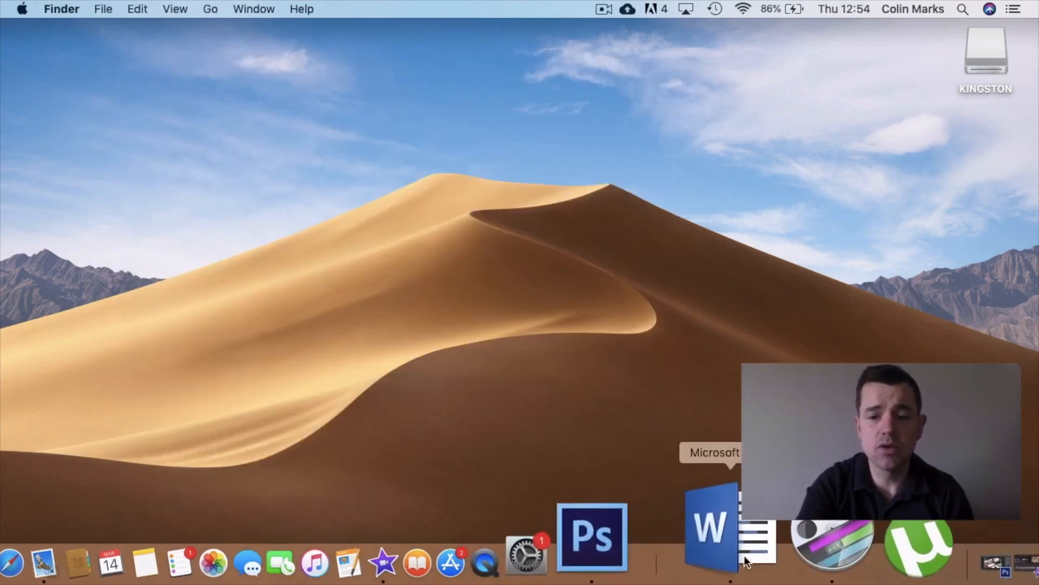
# Launch Word and place the insertion point at the top of the blank page for dictation
pyautogui.click(709, 527)
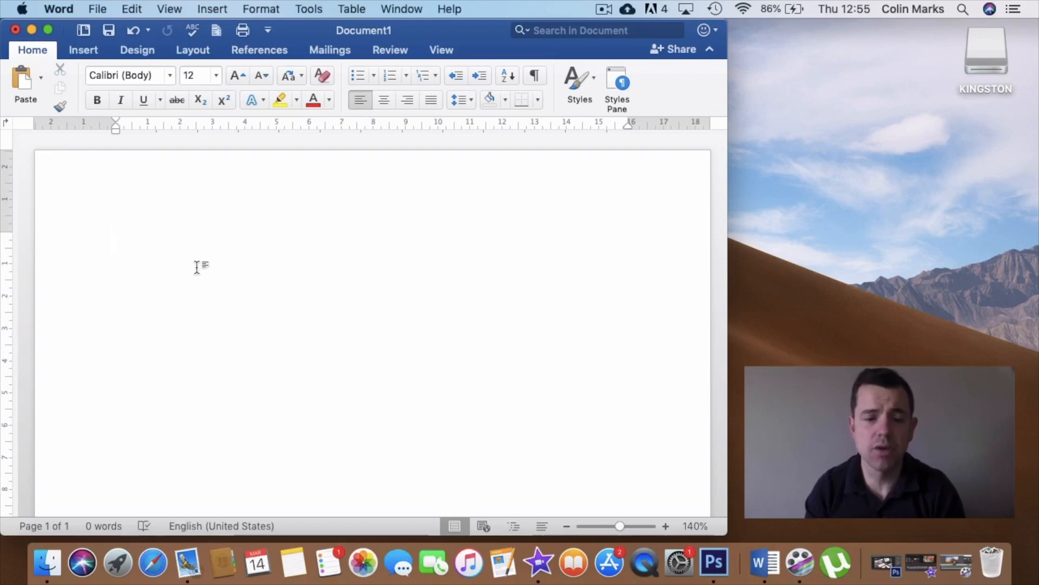
pyautogui.click(116, 241)
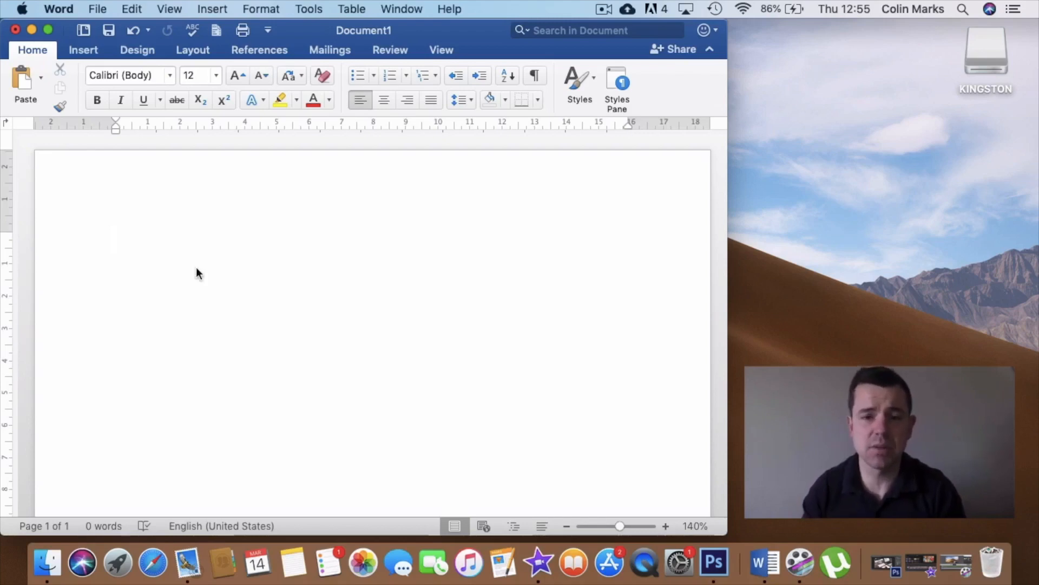
pyautogui.click(117, 240)
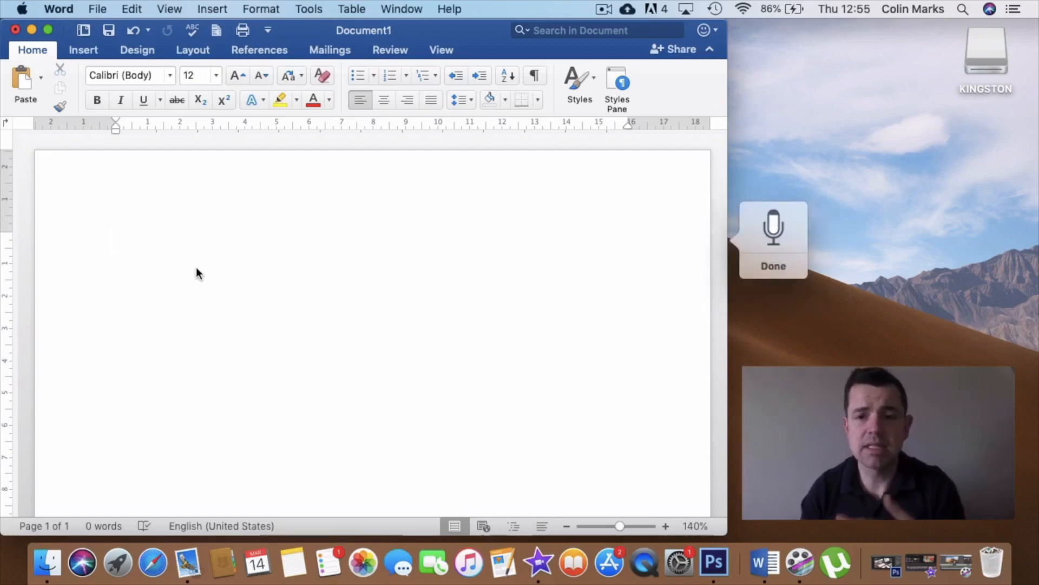
pyautogui.click(116, 240)
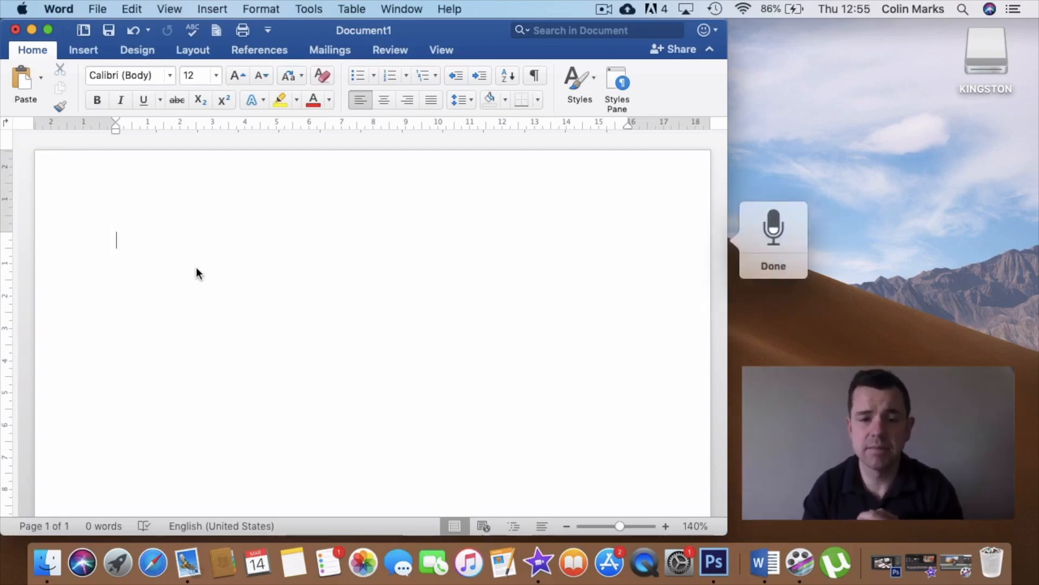
# Dictate lines about the popup on the right-hand side typing as spoken, ending 'I can say things like'
pyautogui.write('You can see your pops updown the right-hand side')
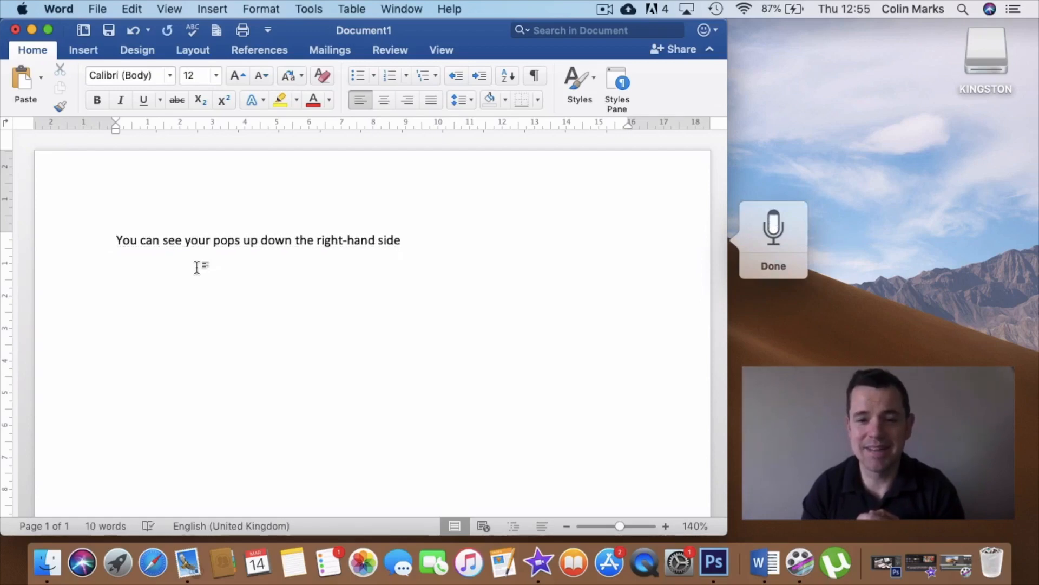
pyautogui.write("and it's dictating for me so")
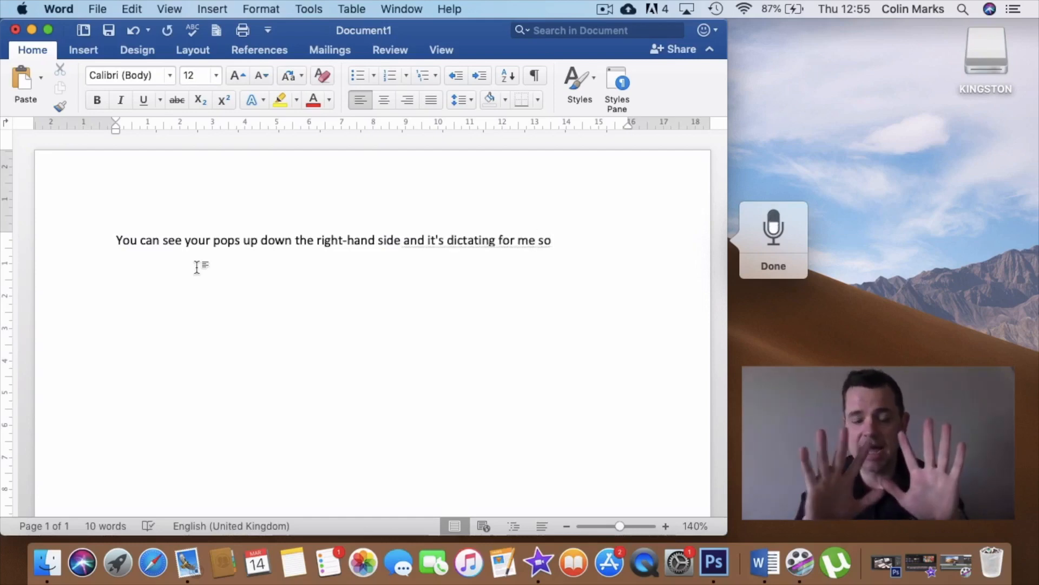
pyautogui.write('as I speak my computer will type out for me')
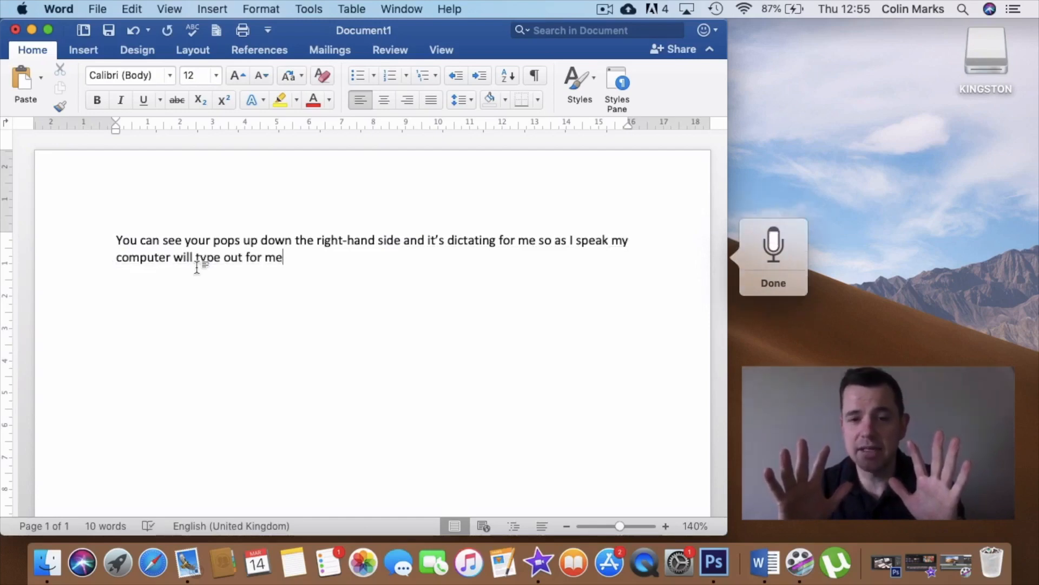
pyautogui.write('I can say things like')
pyautogui.write('Is')
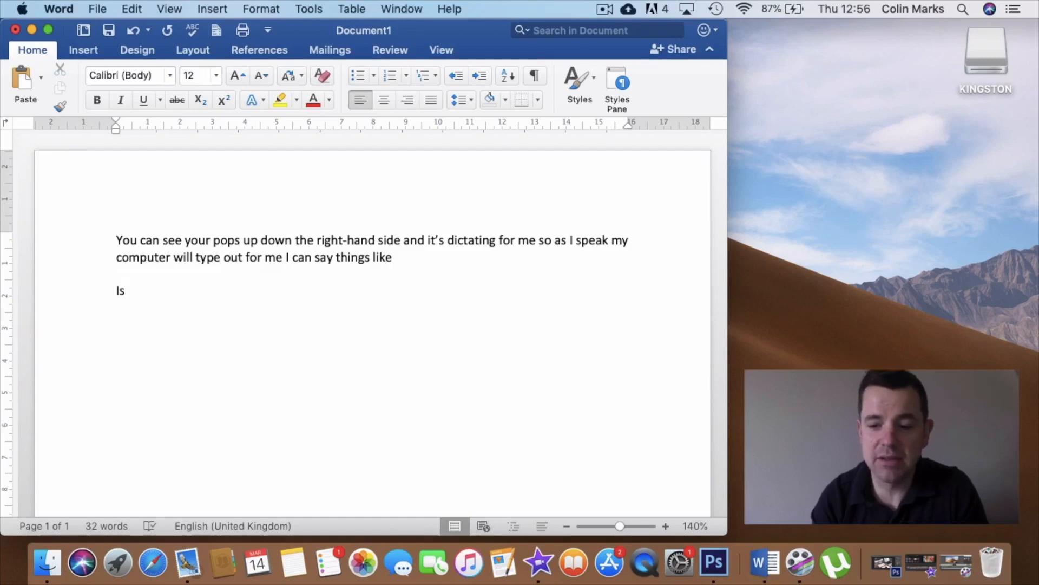
# Remove the stray word and dictate the sample sentence about going to the shop to buy bread
pyautogui.press('backspace')
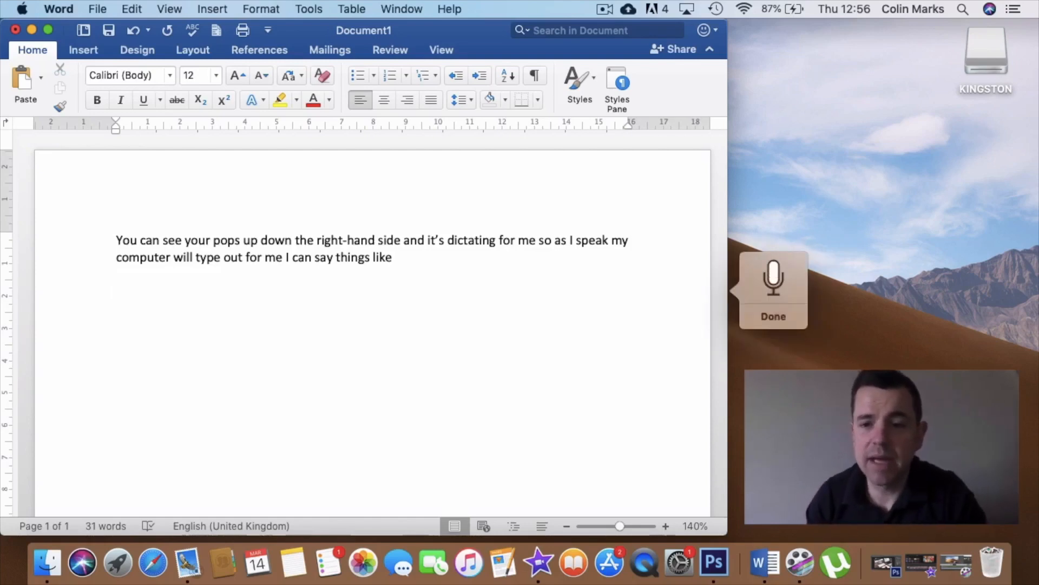
pyautogui.write('Demand went to')
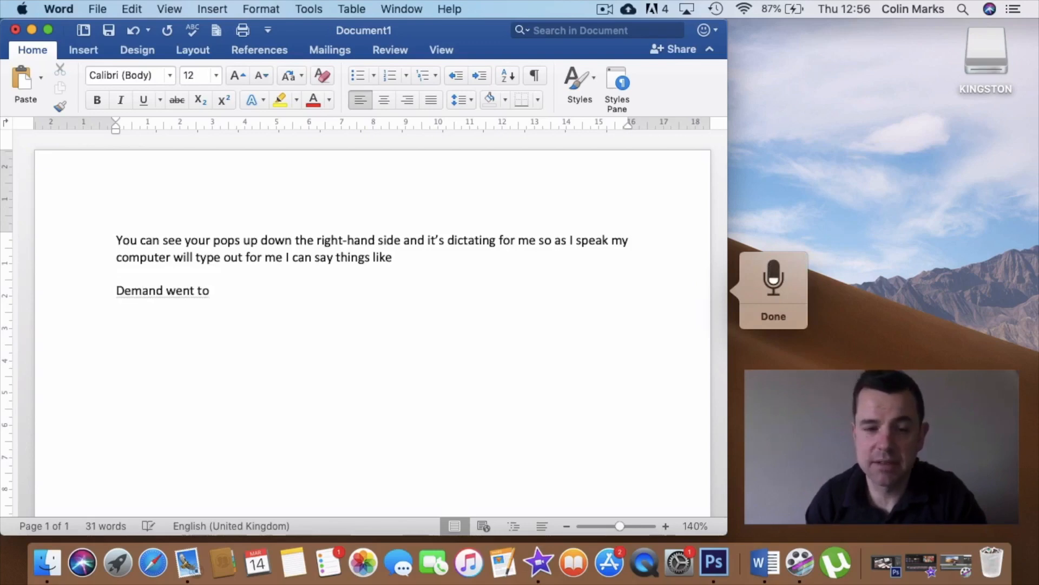
pyautogui.write('The shop to buy some bread.')
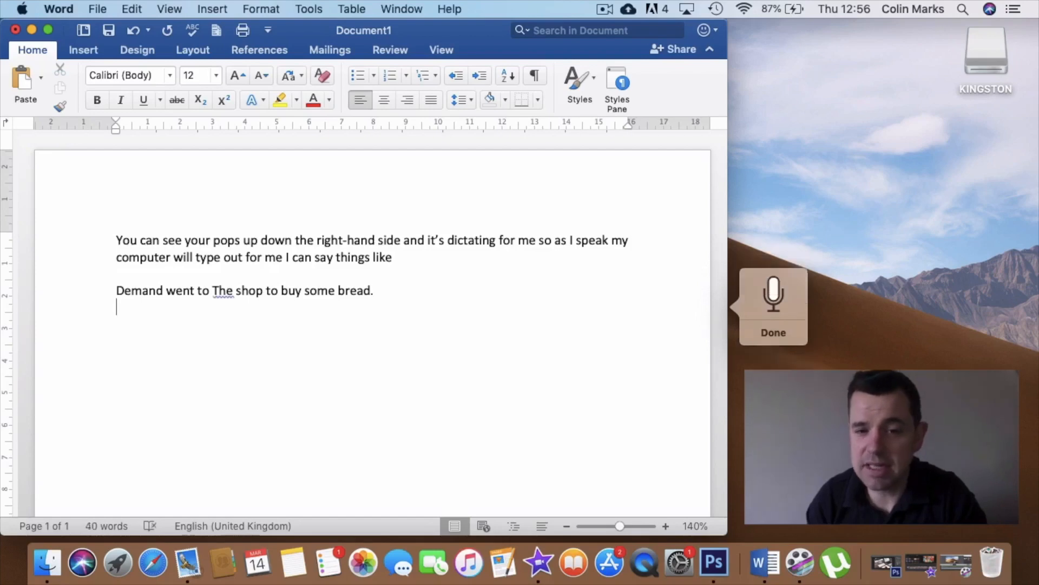
# Dictate that some words were misrecognised due to a different accent, then resume at the text end
pyautogui.write('You can see that has picked u')
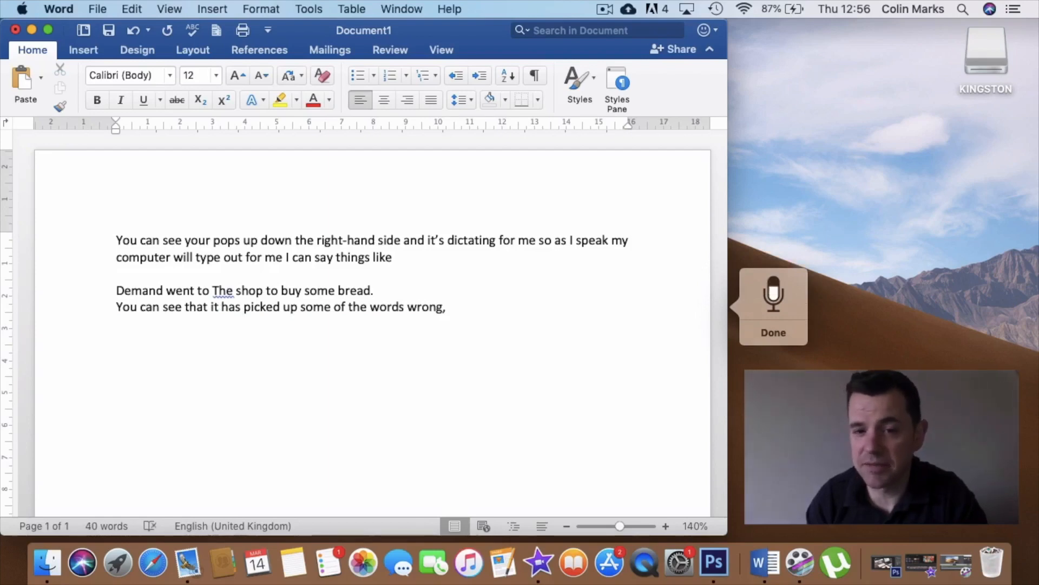
pyautogui.write('because it')
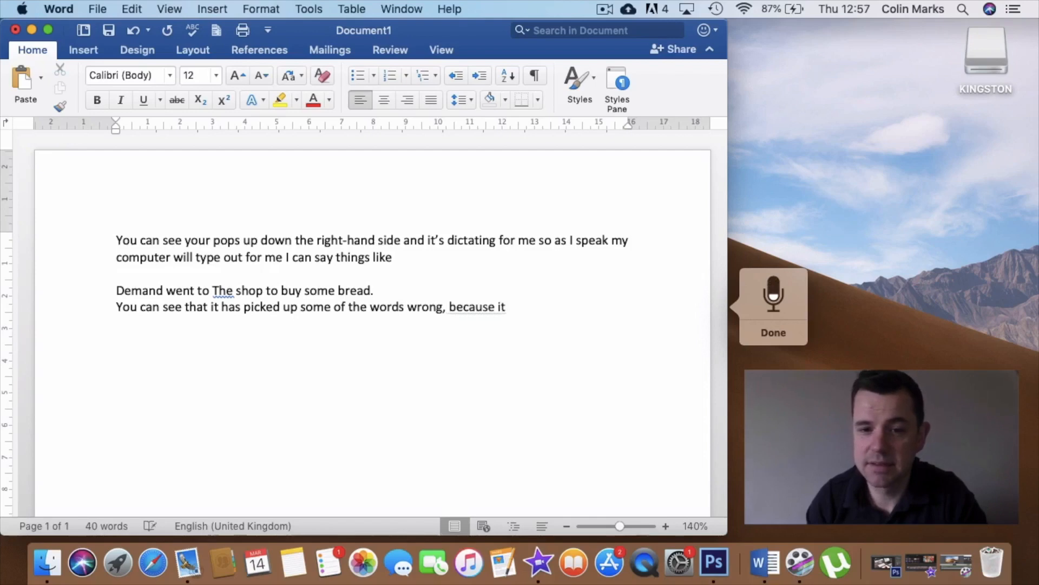
pyautogui.write('coming to terms with a different accent')
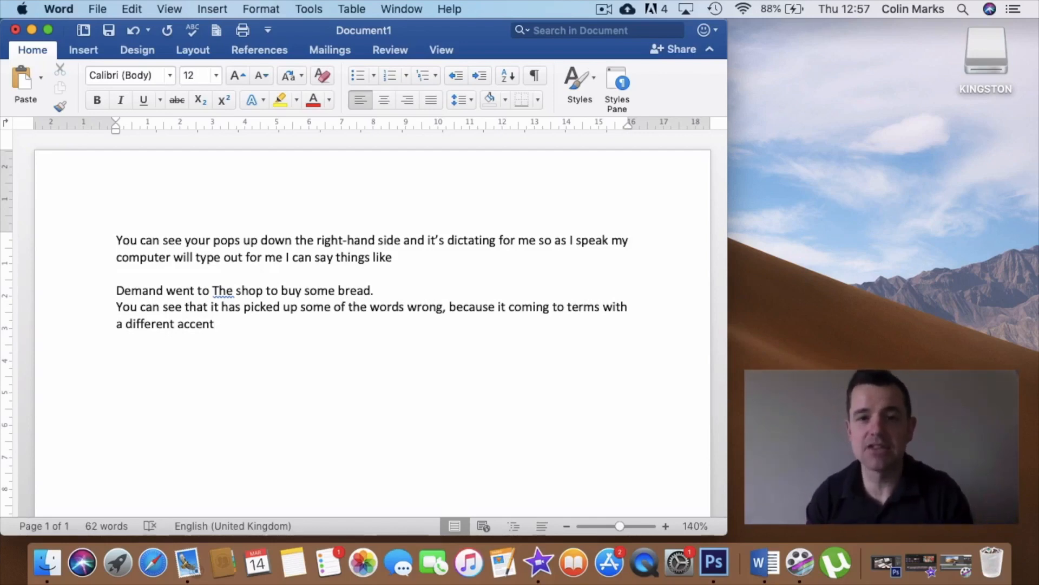
pyautogui.click(214, 324)
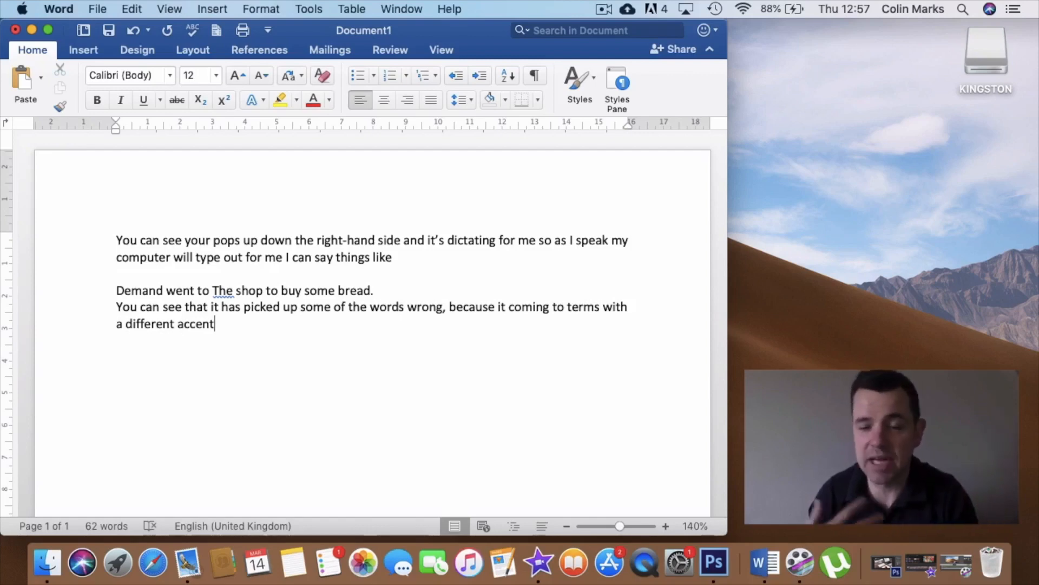